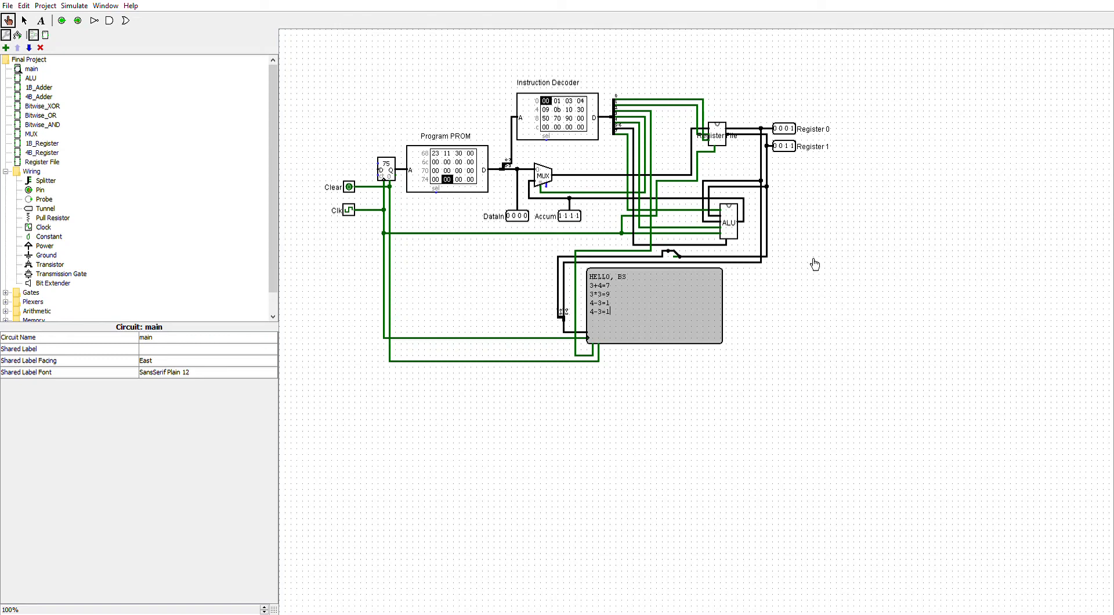
pyautogui.moveTo(842, 267)
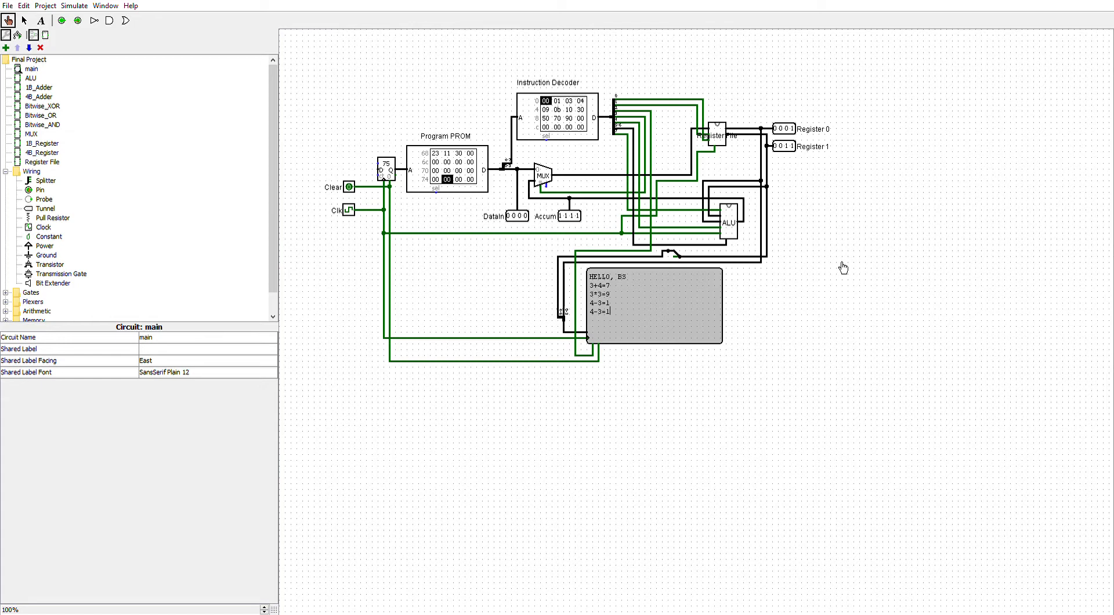
pyautogui.moveTo(647, 392)
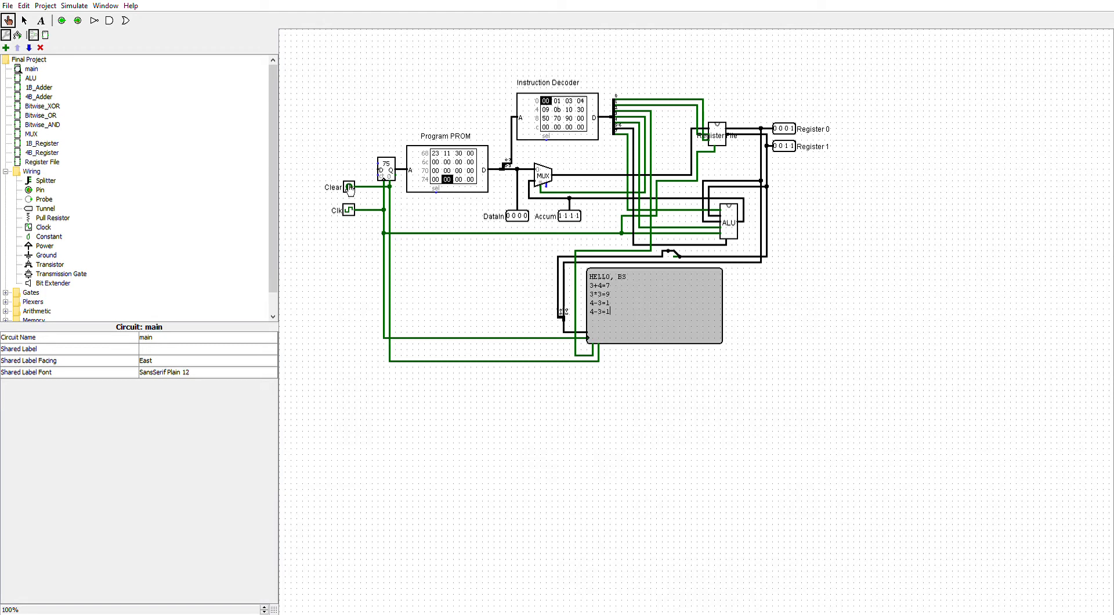
# Step: View the 1B_Register subcircuit with its multiplexer, flip-flop and Datain, Load, Clk inputs
pyautogui.click(350, 187)
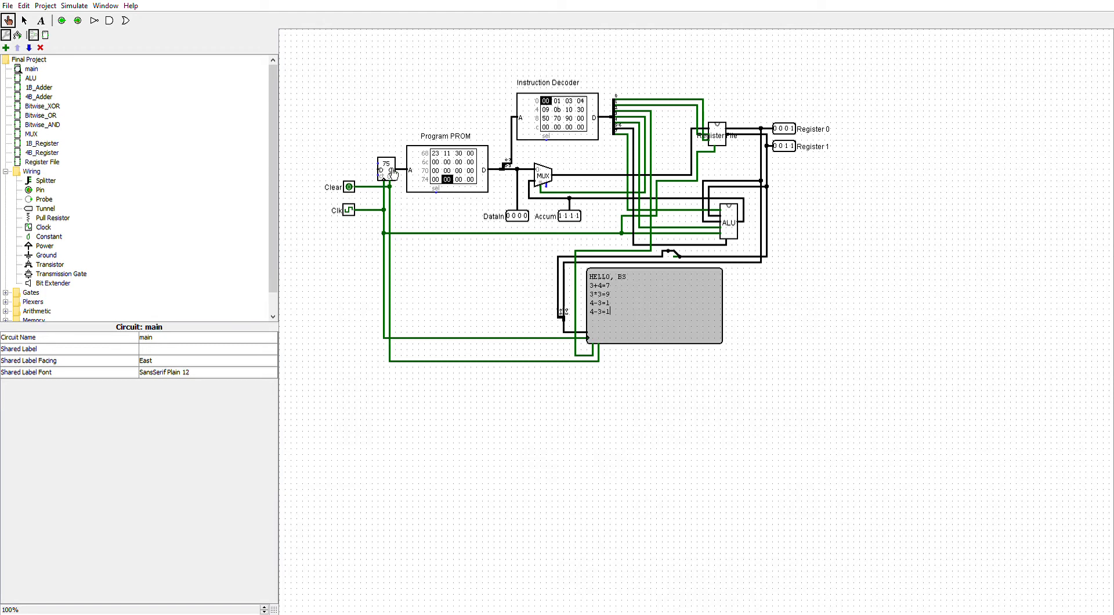
pyautogui.moveTo(425, 173)
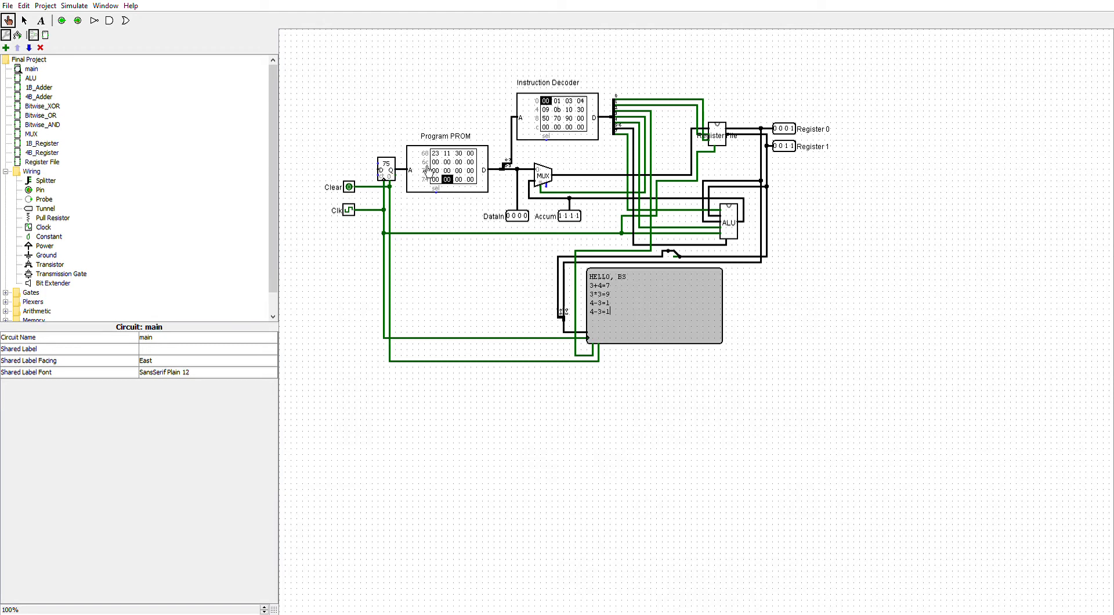
pyautogui.moveTo(424, 171)
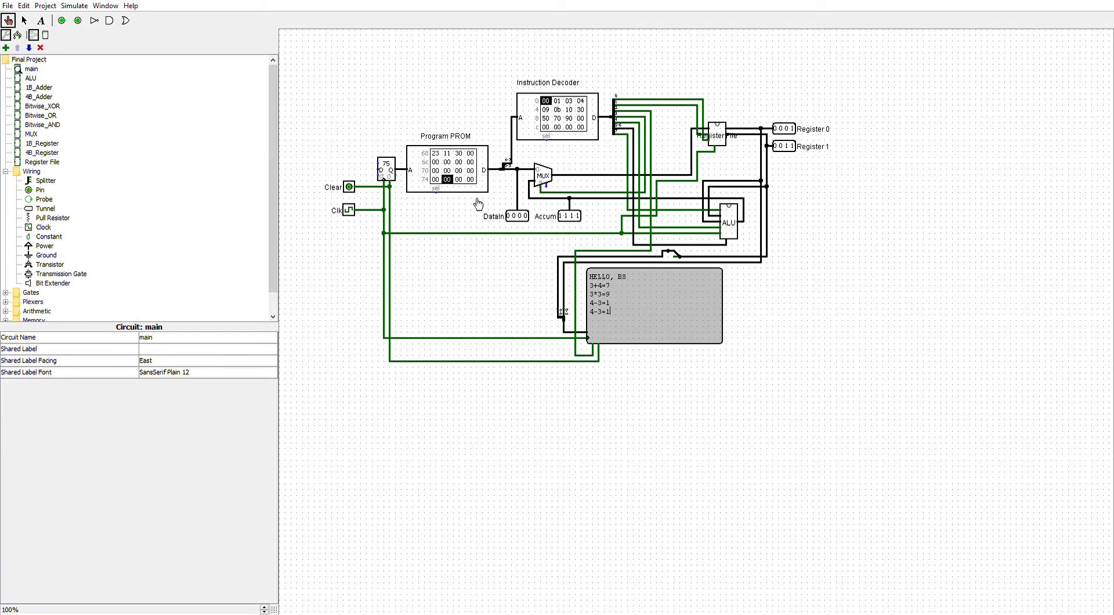
pyautogui.moveTo(545, 130)
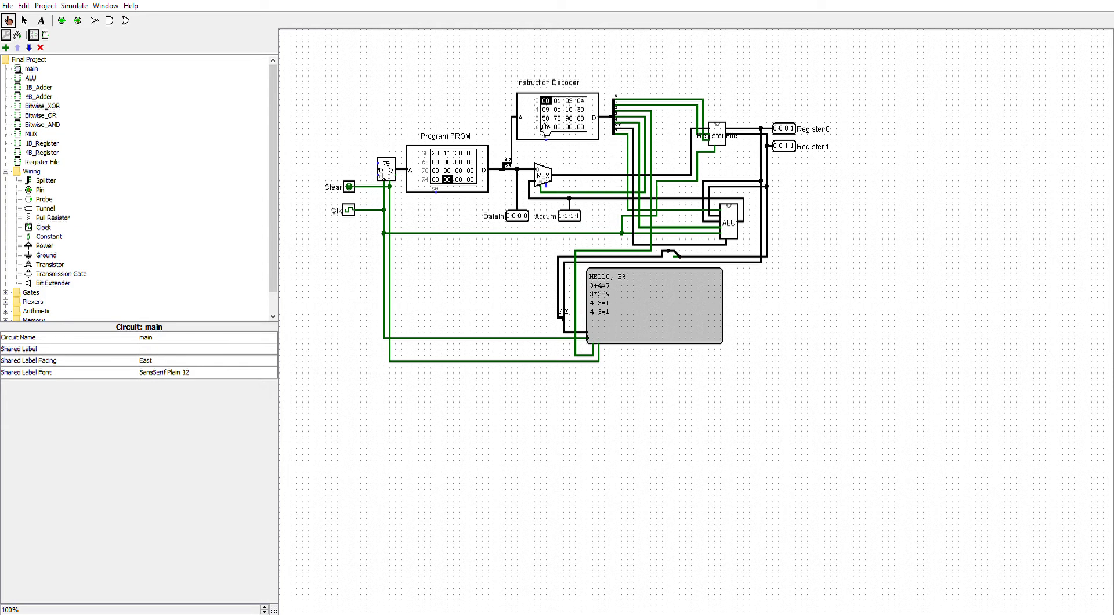
pyautogui.moveTo(507, 167)
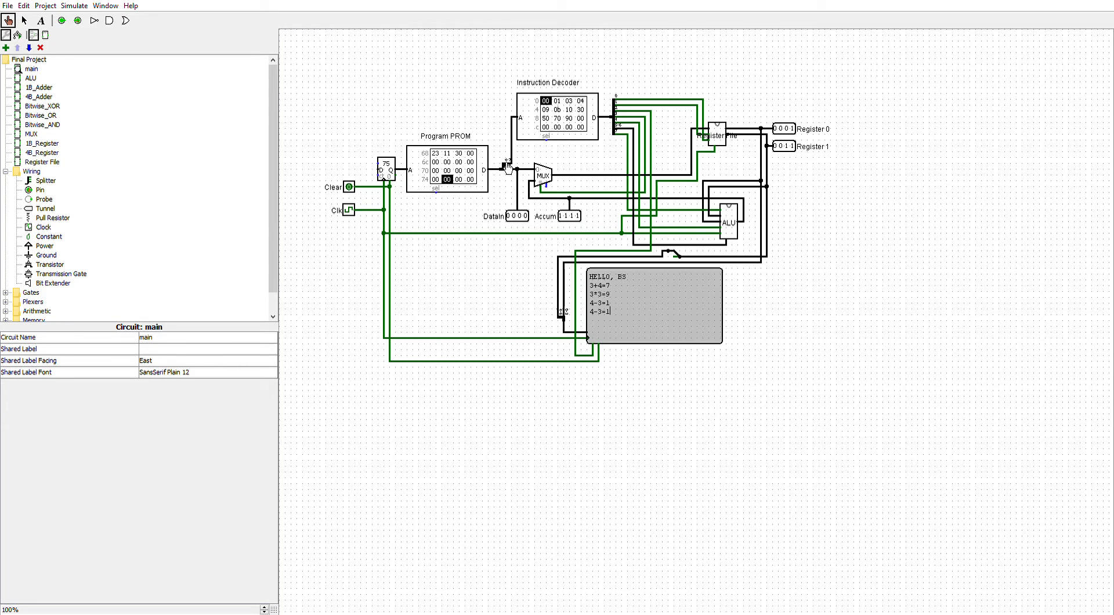
pyautogui.moveTo(550, 183)
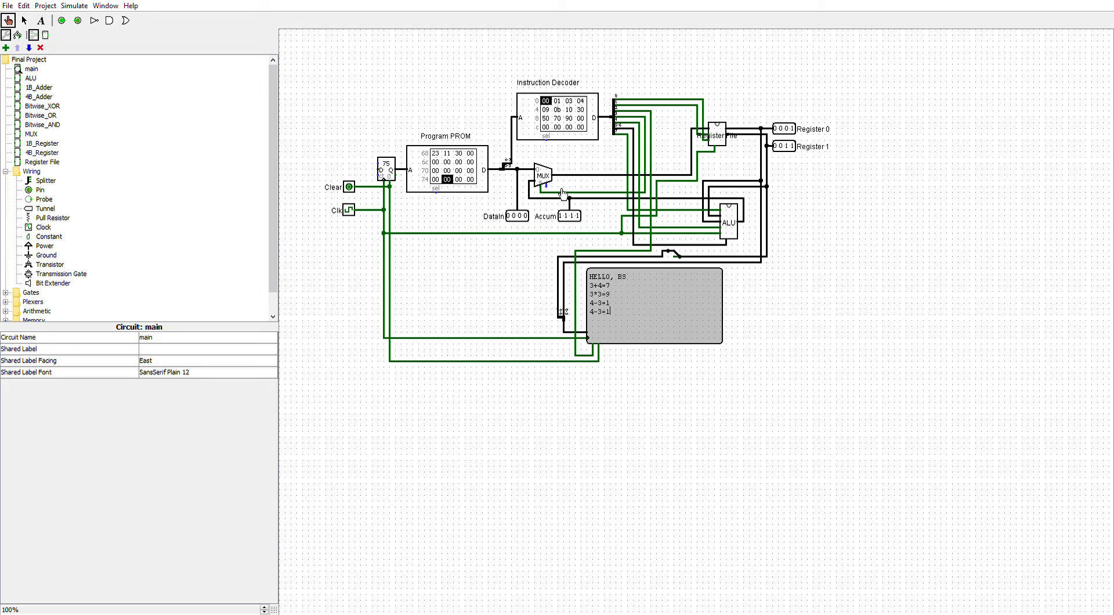
pyautogui.moveTo(565, 192)
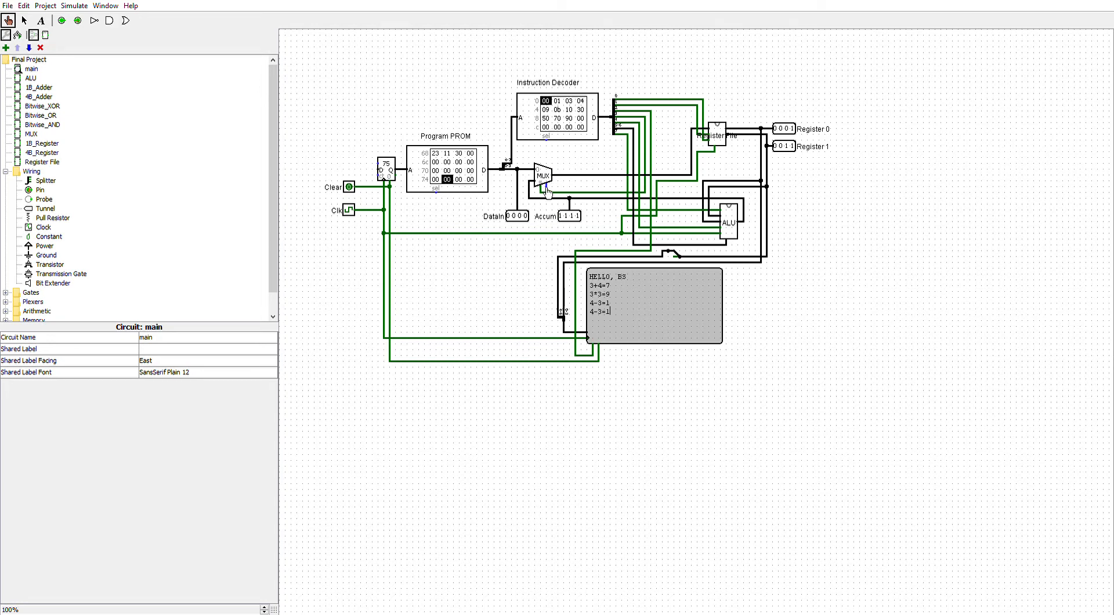
pyautogui.moveTo(803, 449)
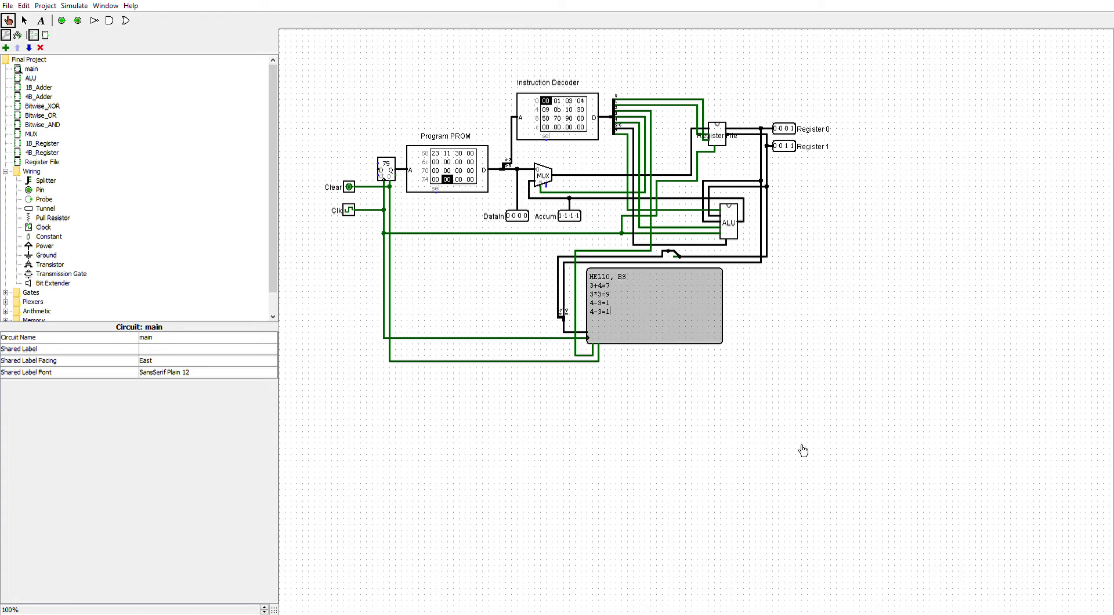
pyautogui.moveTo(776, 436)
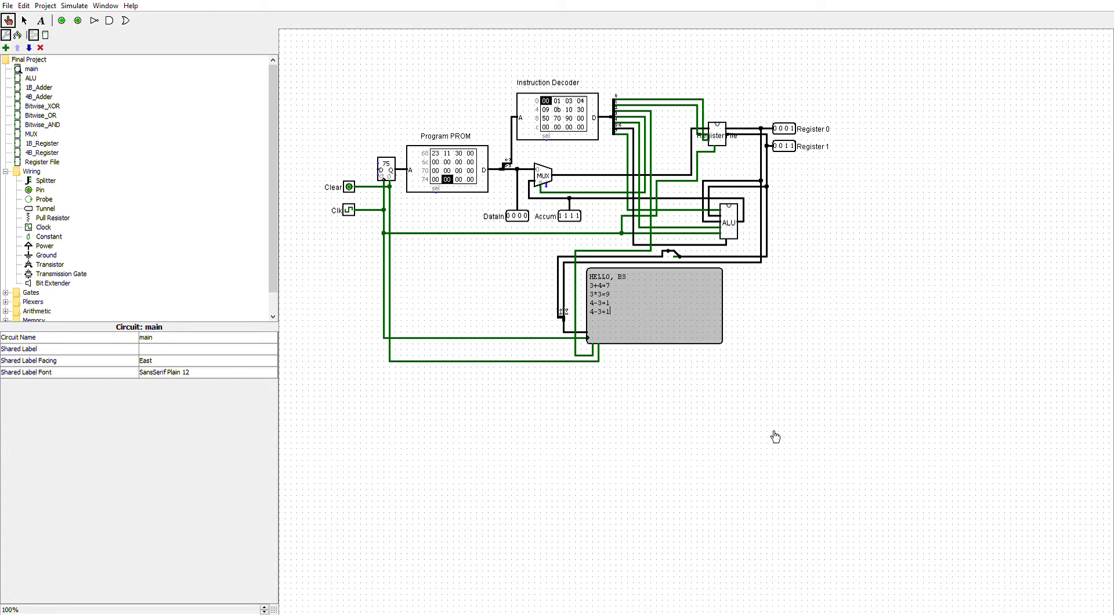
pyautogui.moveTo(755, 232)
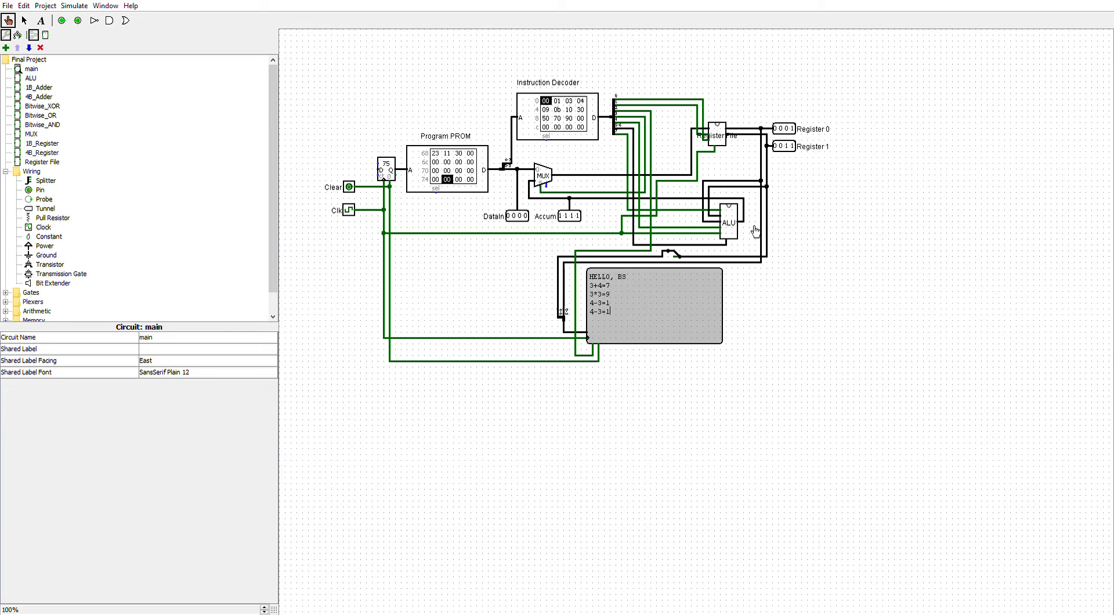
pyautogui.moveTo(916, 338)
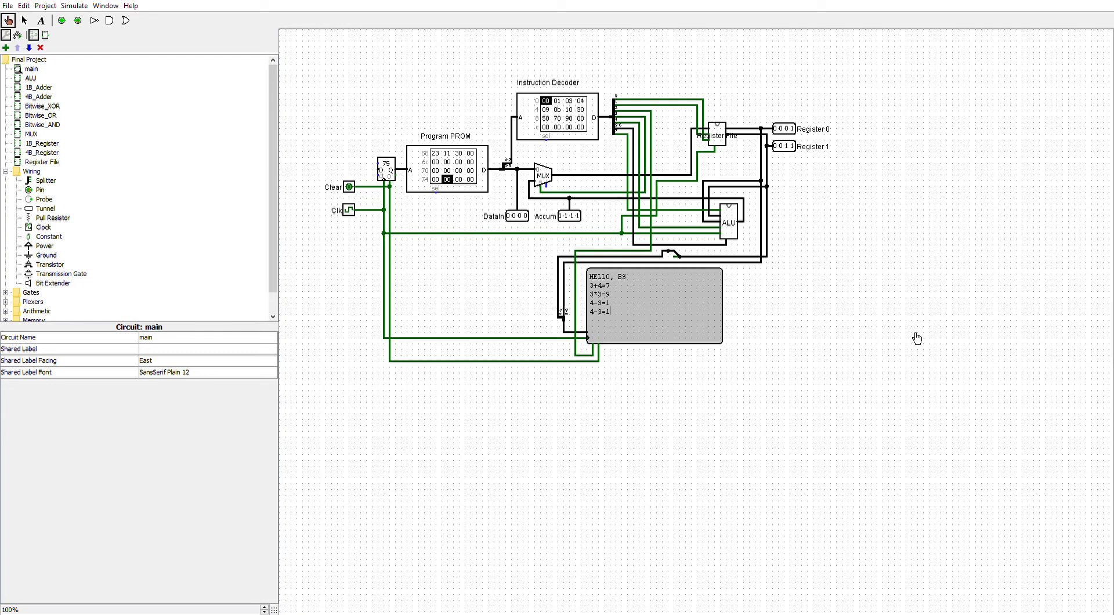
pyautogui.moveTo(736, 140)
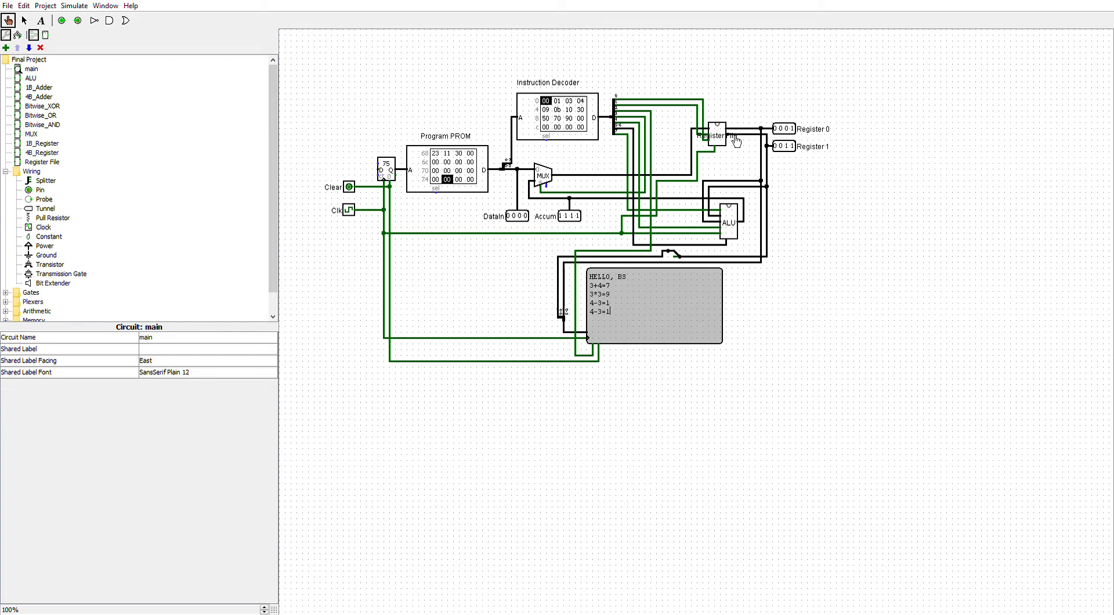
pyautogui.moveTo(37, 170)
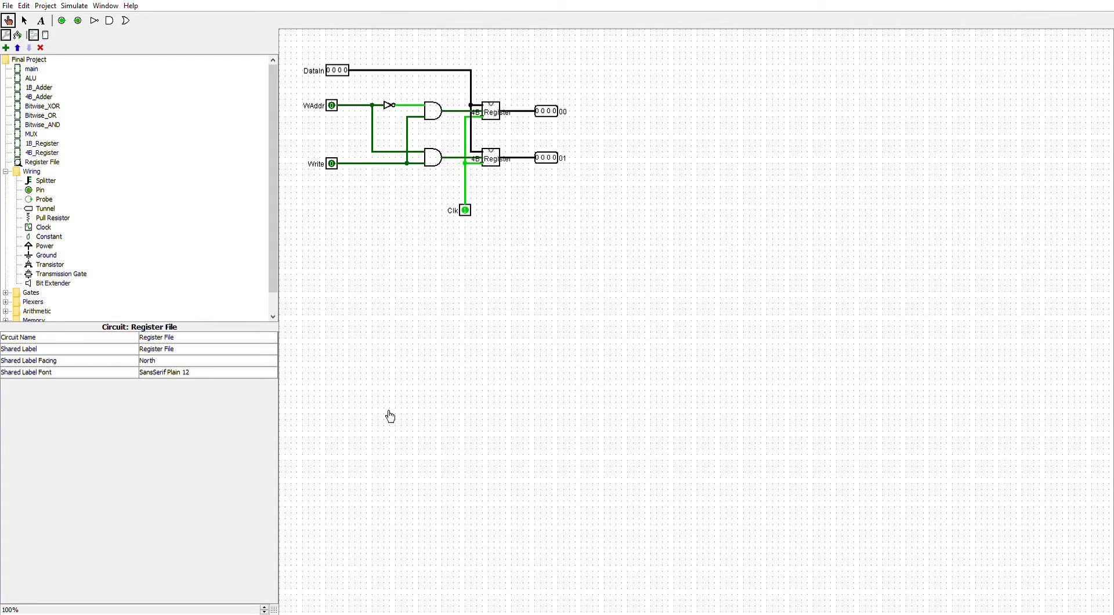
pyautogui.moveTo(502, 439)
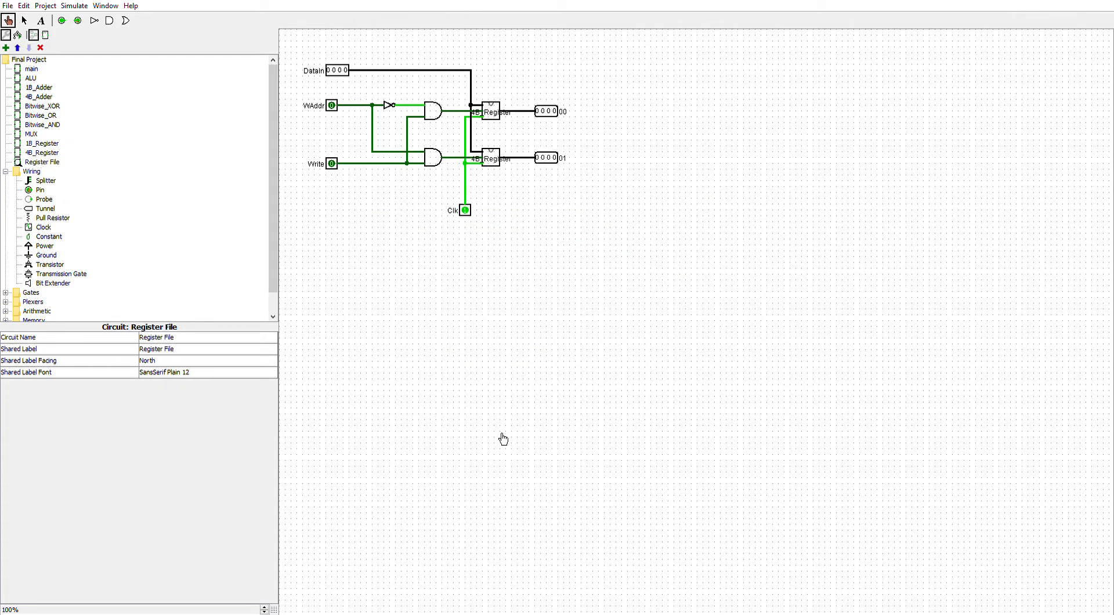
pyautogui.moveTo(626, 405)
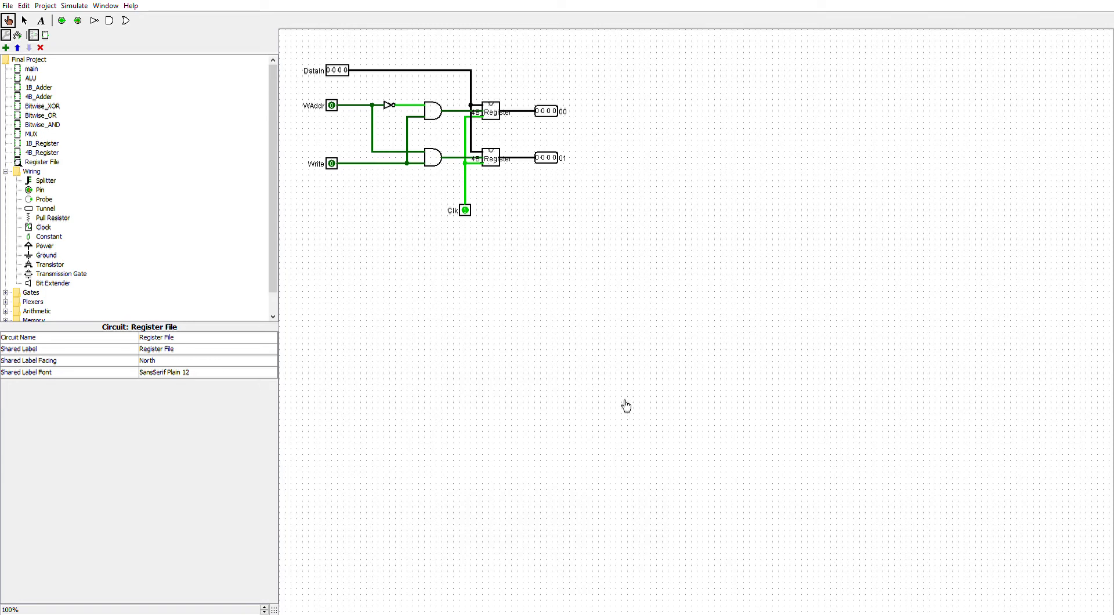
pyautogui.moveTo(498, 141)
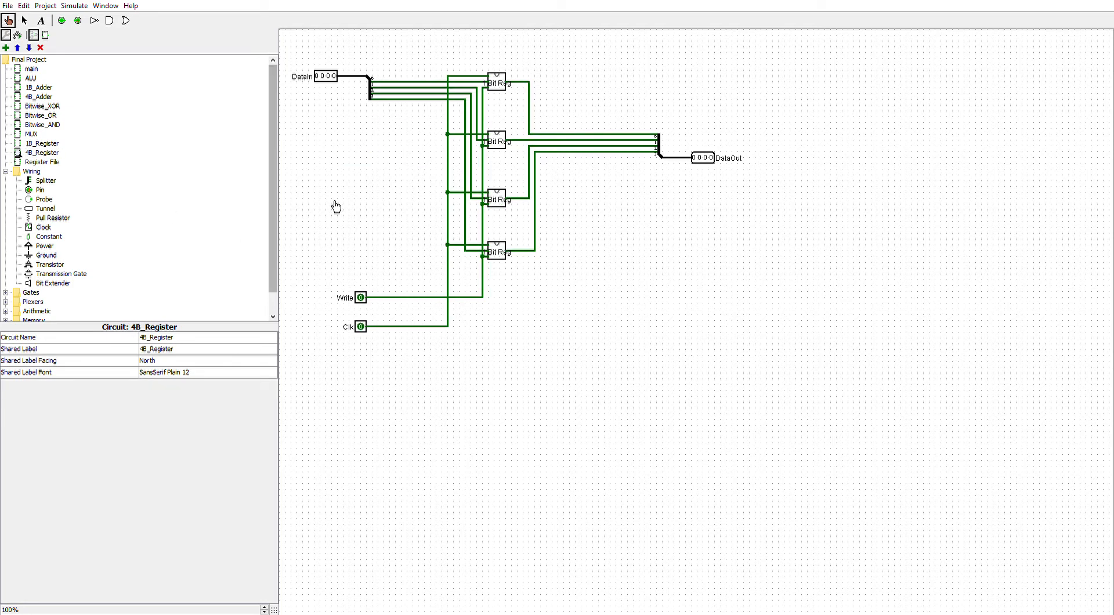
pyautogui.moveTo(359, 217)
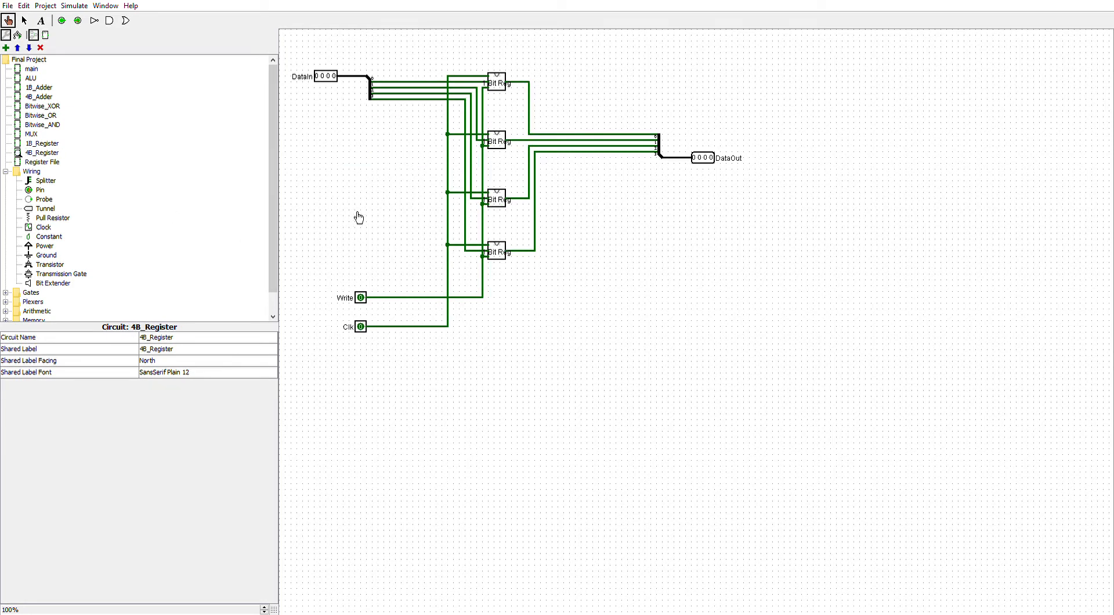
pyautogui.moveTo(508, 63)
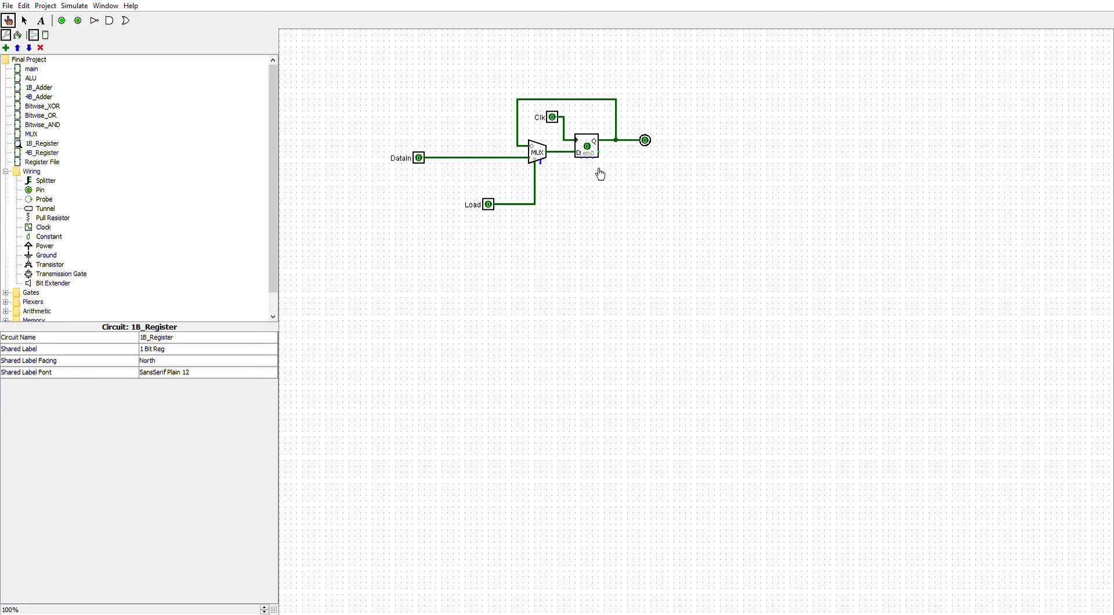
pyautogui.moveTo(670, 226)
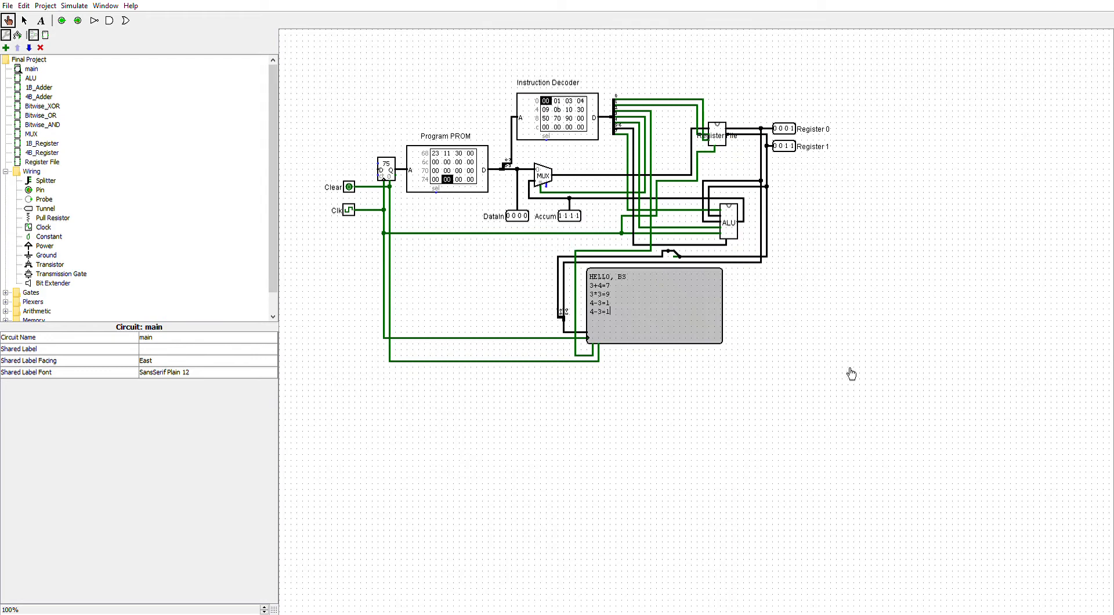
pyautogui.moveTo(879, 343)
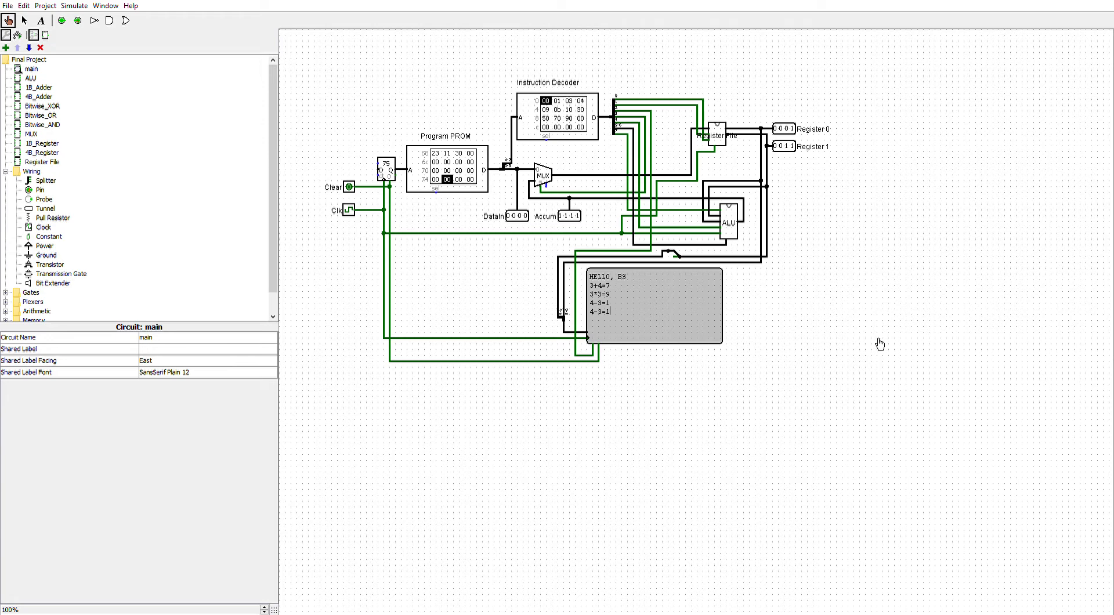
pyautogui.moveTo(649, 344)
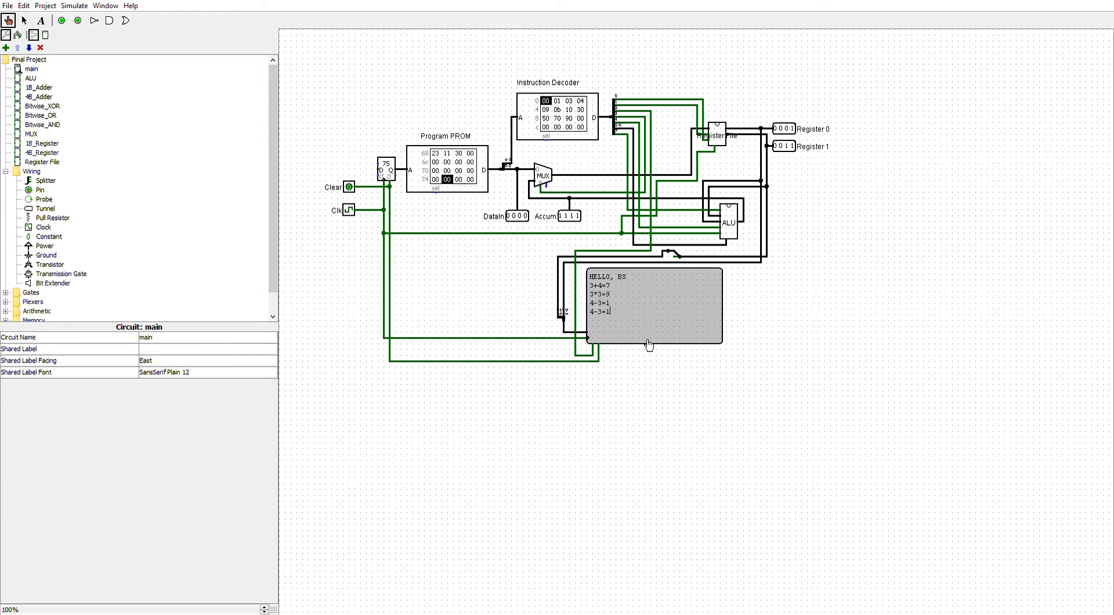
pyautogui.moveTo(625, 107)
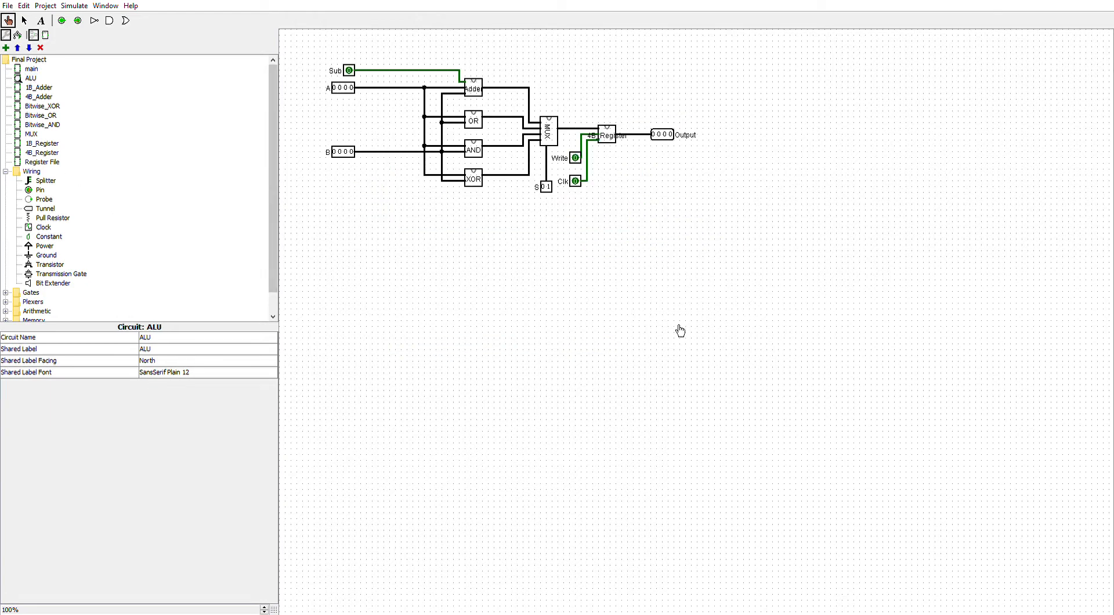
pyautogui.moveTo(367, 119)
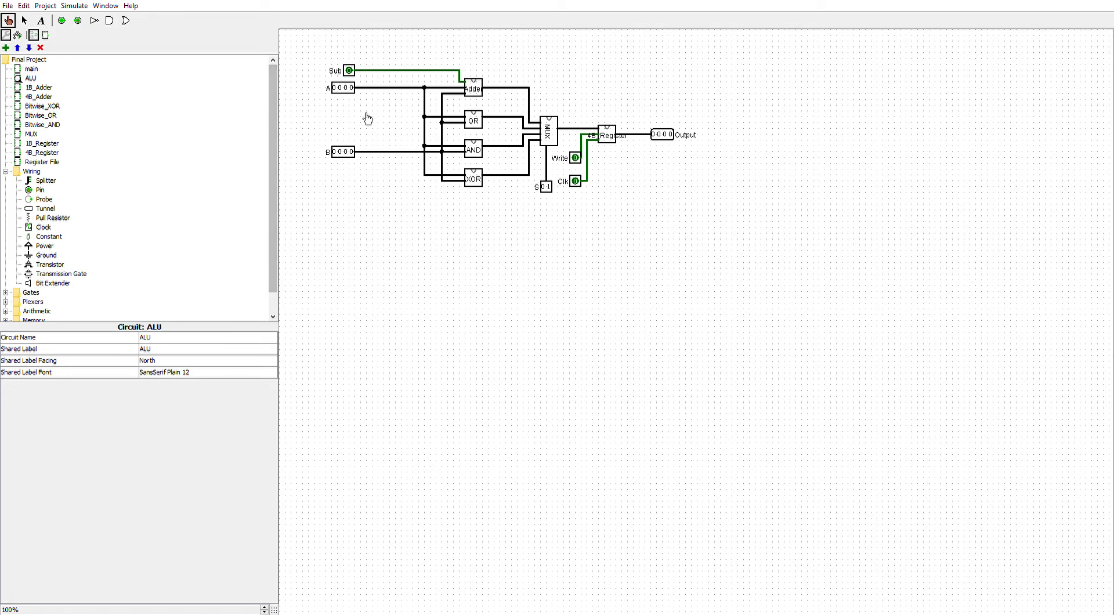
pyautogui.moveTo(483, 202)
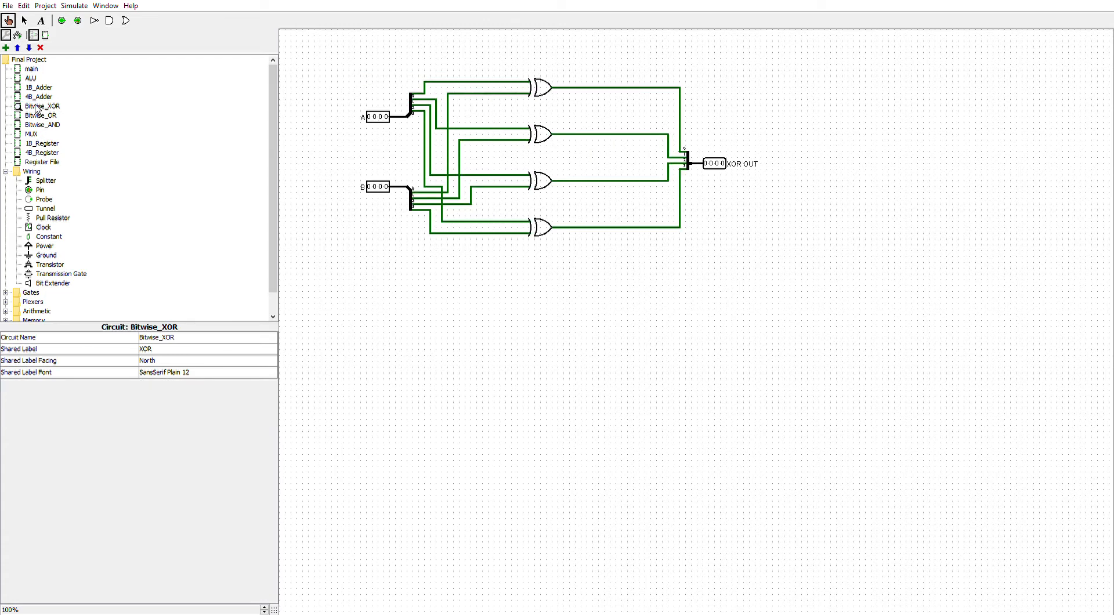
# Step: Browse the Bitwise_OR and 4B_Adder subcircuits and inspect the adder's Sub input pin
pyautogui.click(42, 115)
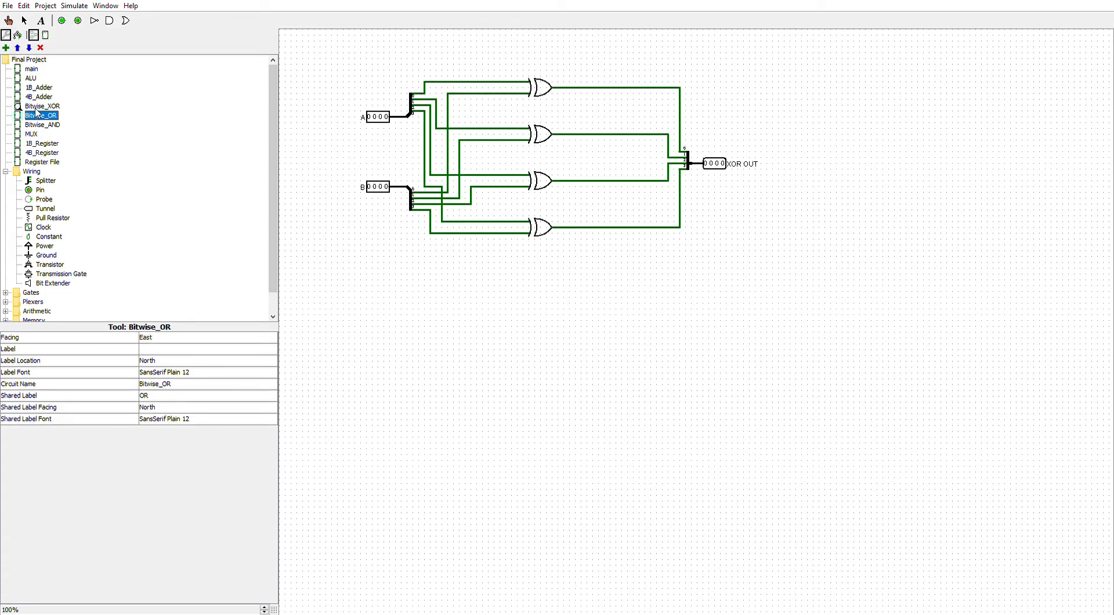
pyautogui.click(43, 124)
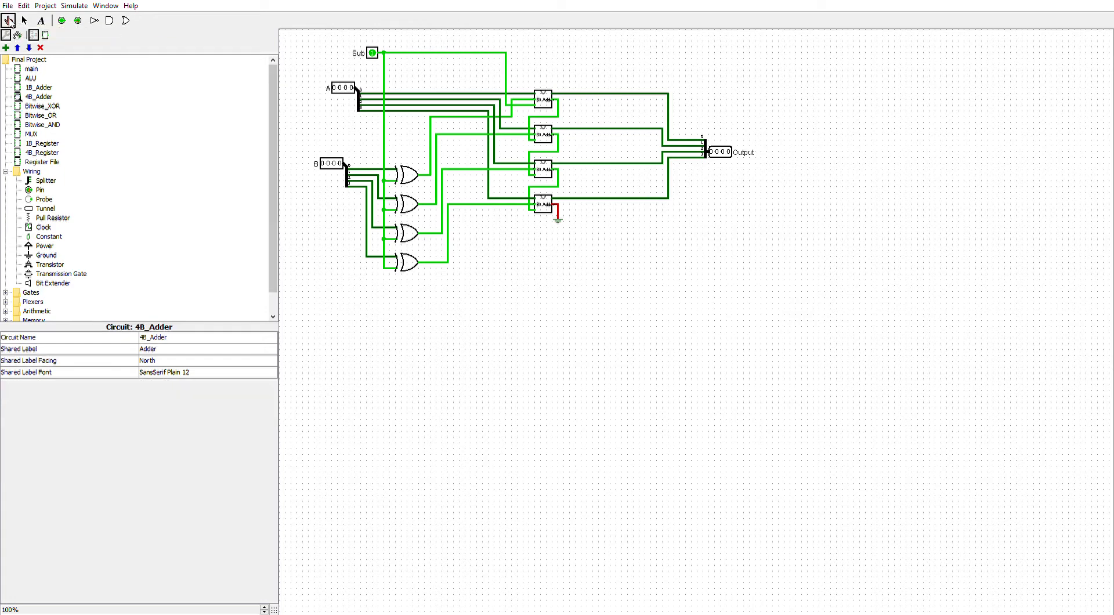
pyautogui.click(372, 53)
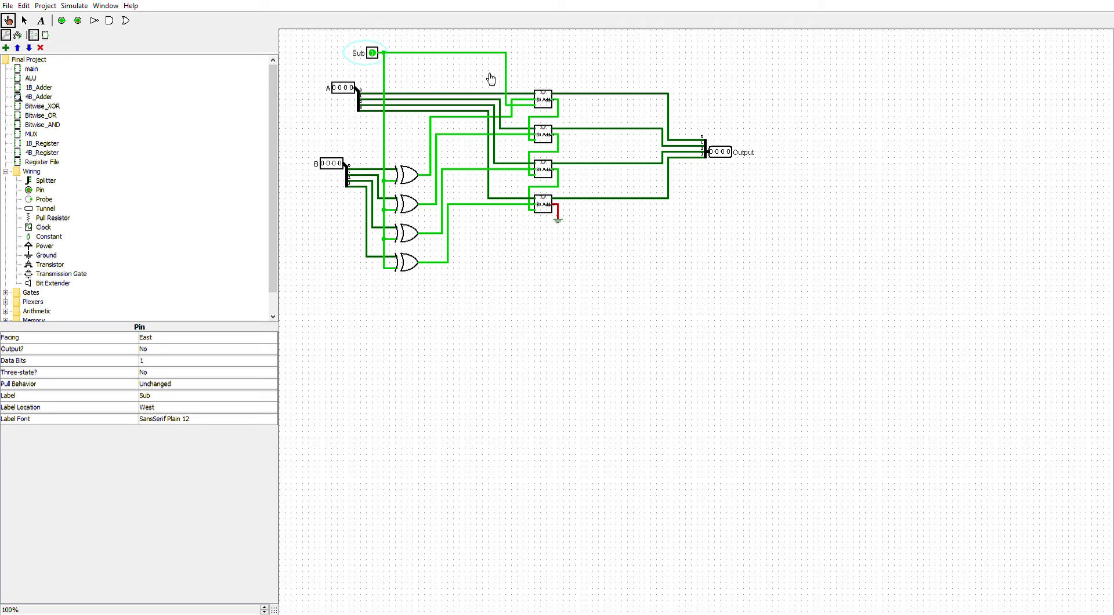
pyautogui.moveTo(538, 114)
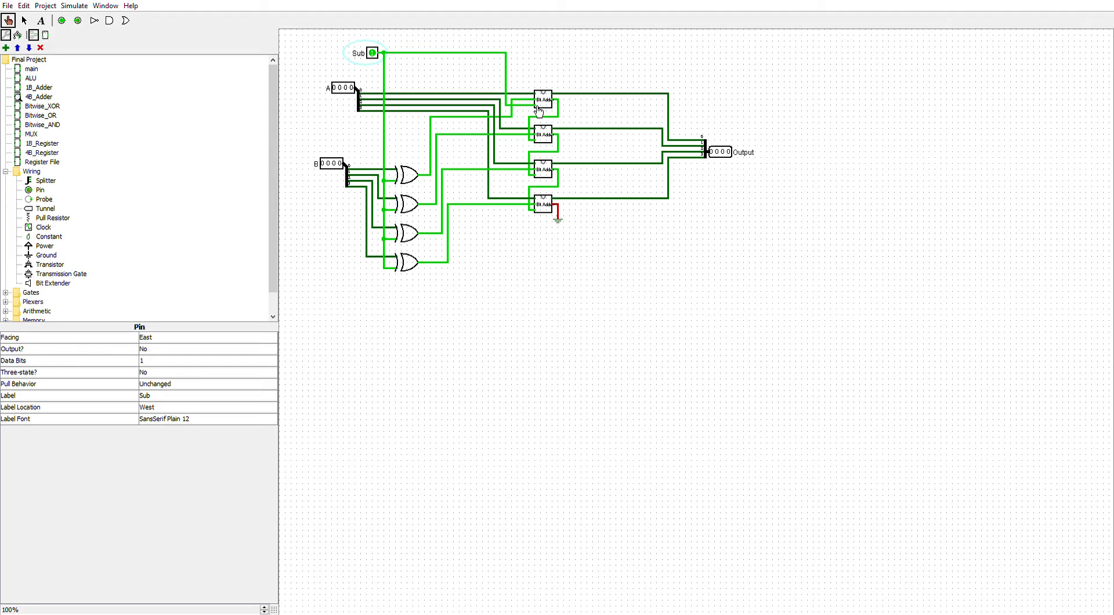
pyautogui.moveTo(392, 237)
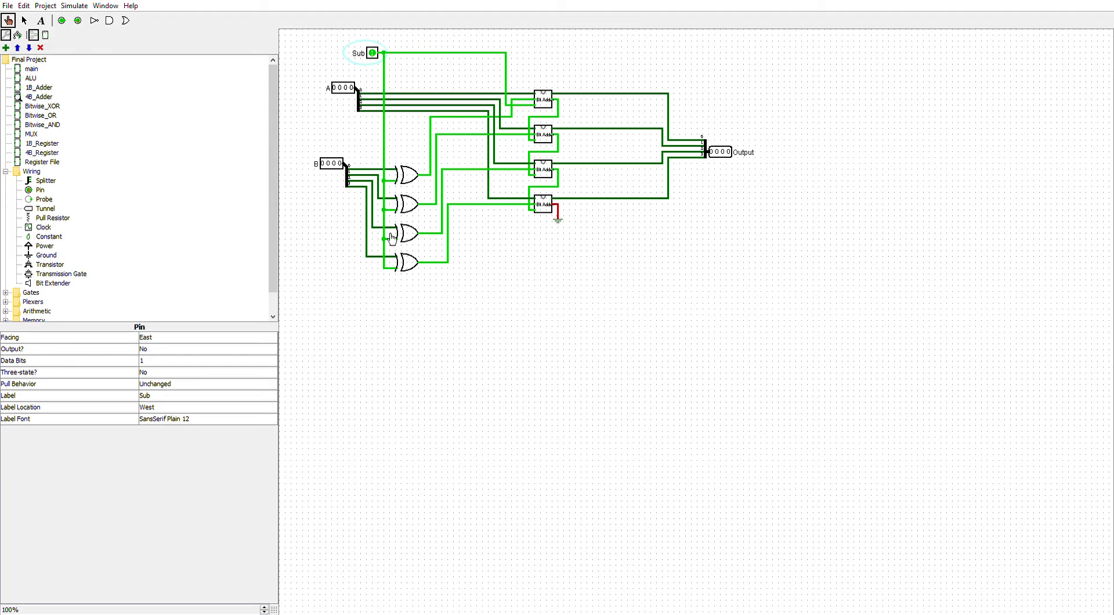
pyautogui.moveTo(423, 267)
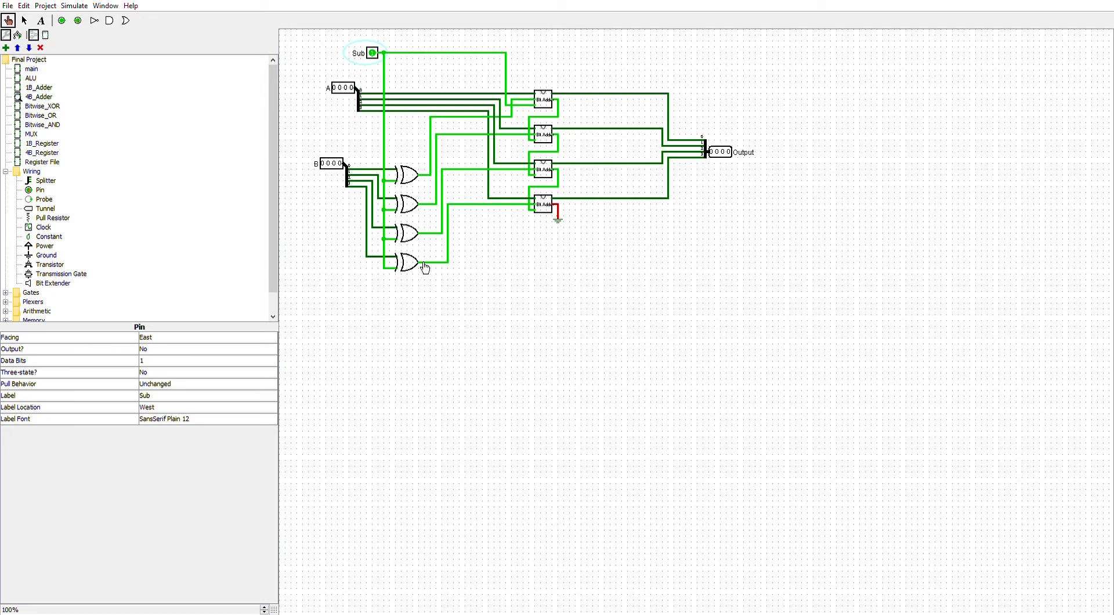
pyautogui.moveTo(519, 304)
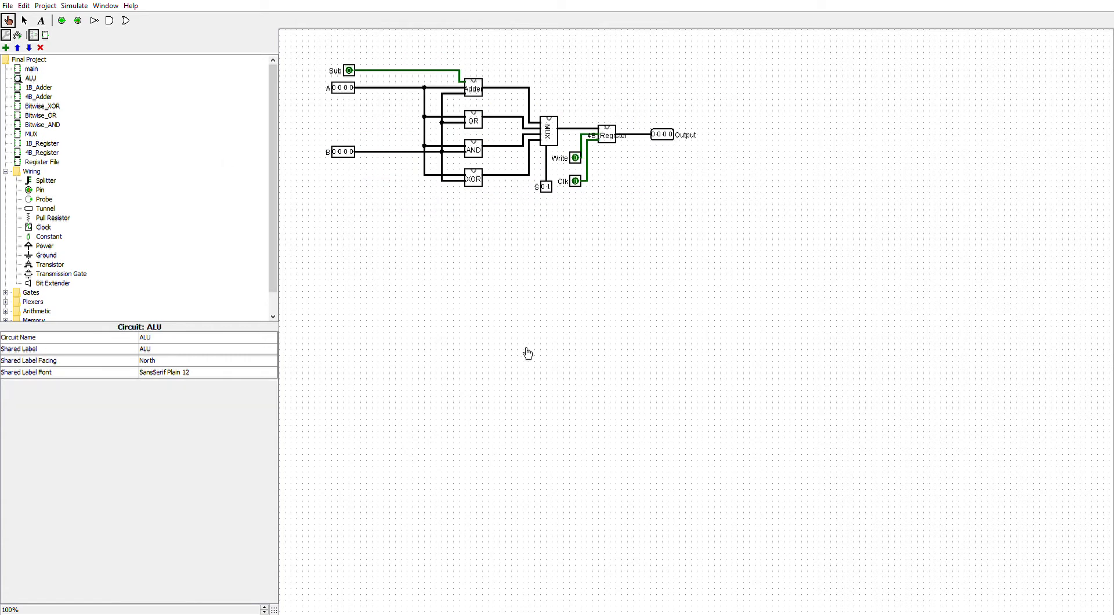
pyautogui.moveTo(594, 304)
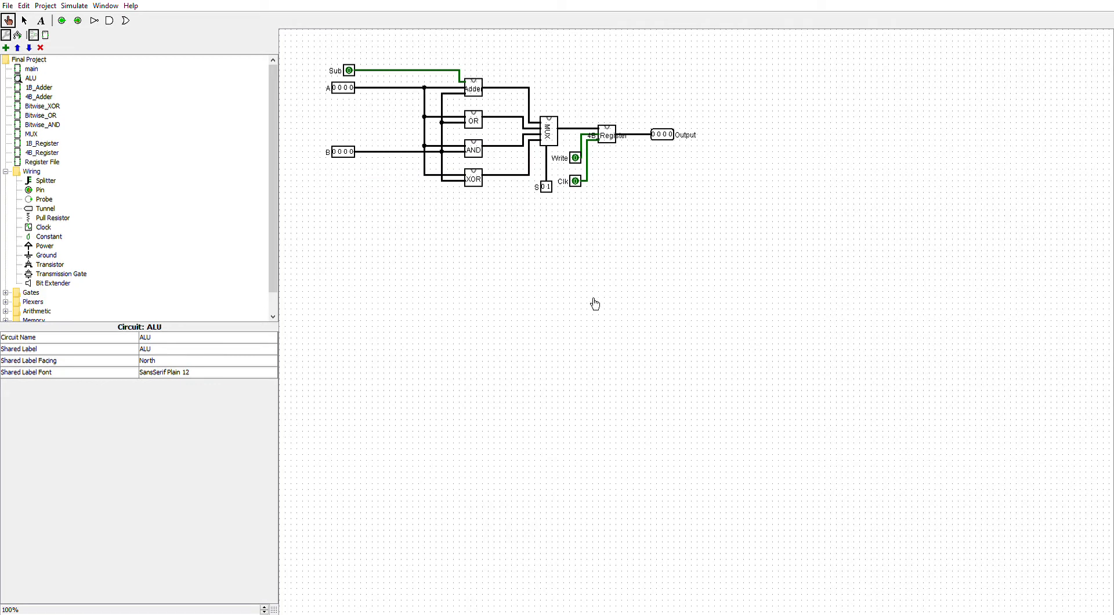
pyautogui.moveTo(602, 81)
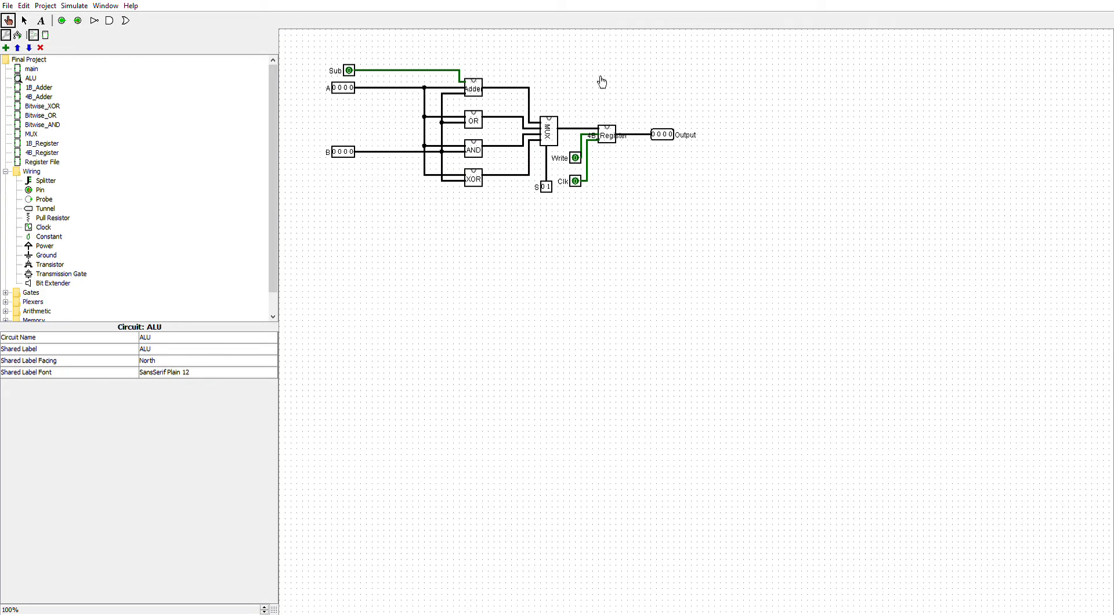
pyautogui.moveTo(805, 296)
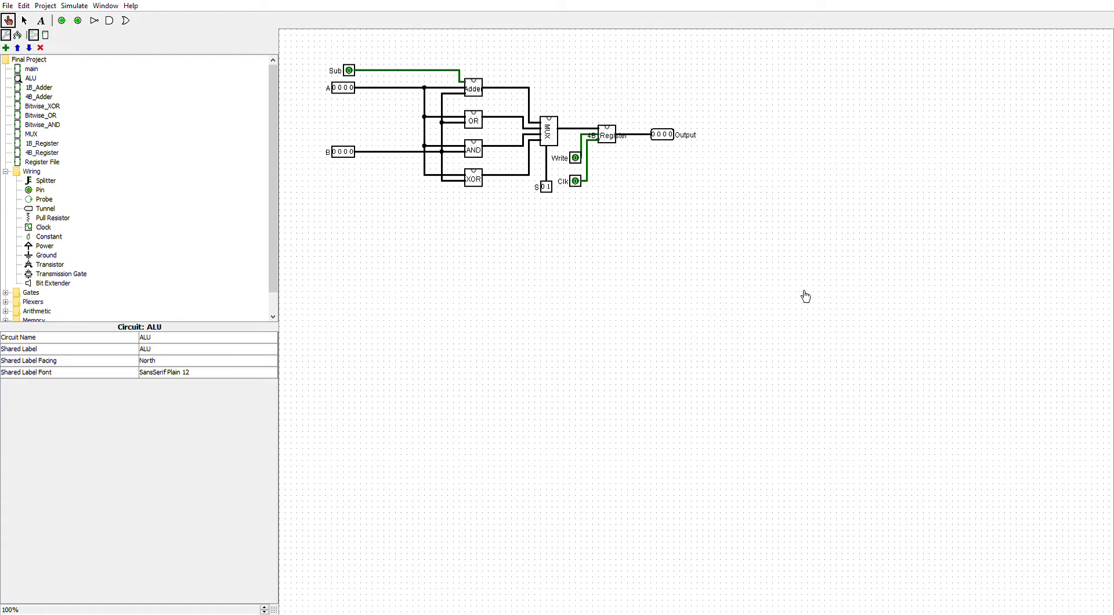
# Step: Return to the top-level processor circuit with PROM, Instruction Decoder, ALU and TTY
pyautogui.click(31, 68)
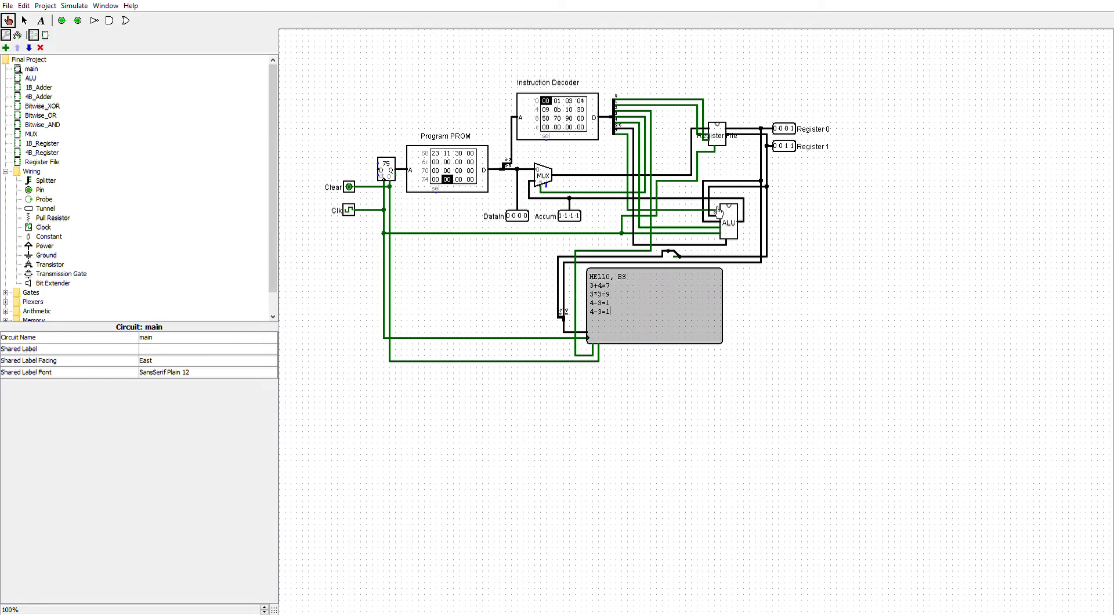
pyautogui.moveTo(742, 199)
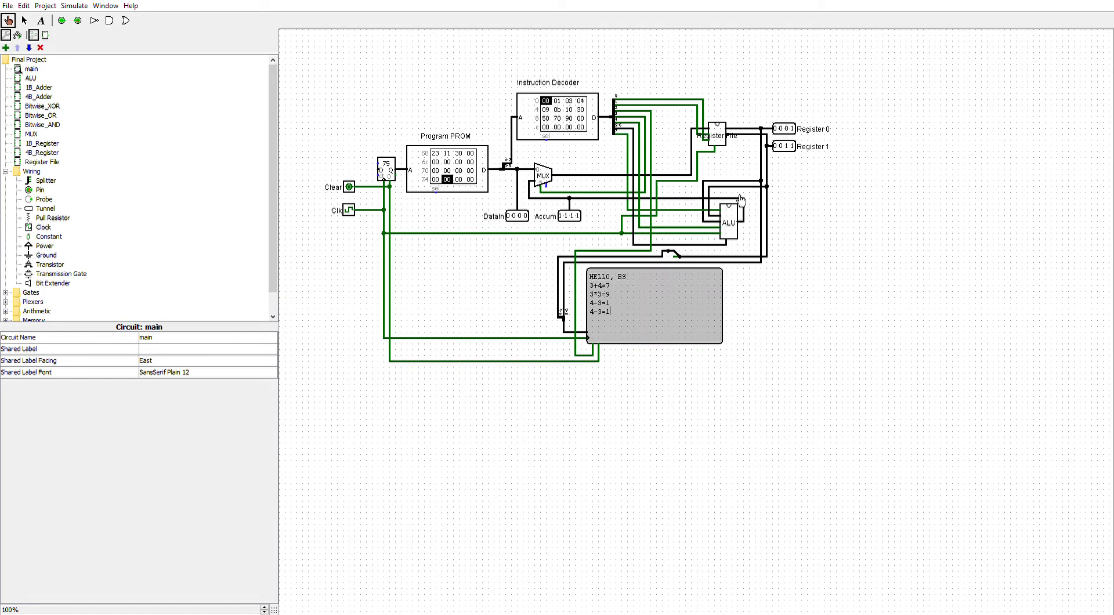
pyautogui.moveTo(523, 193)
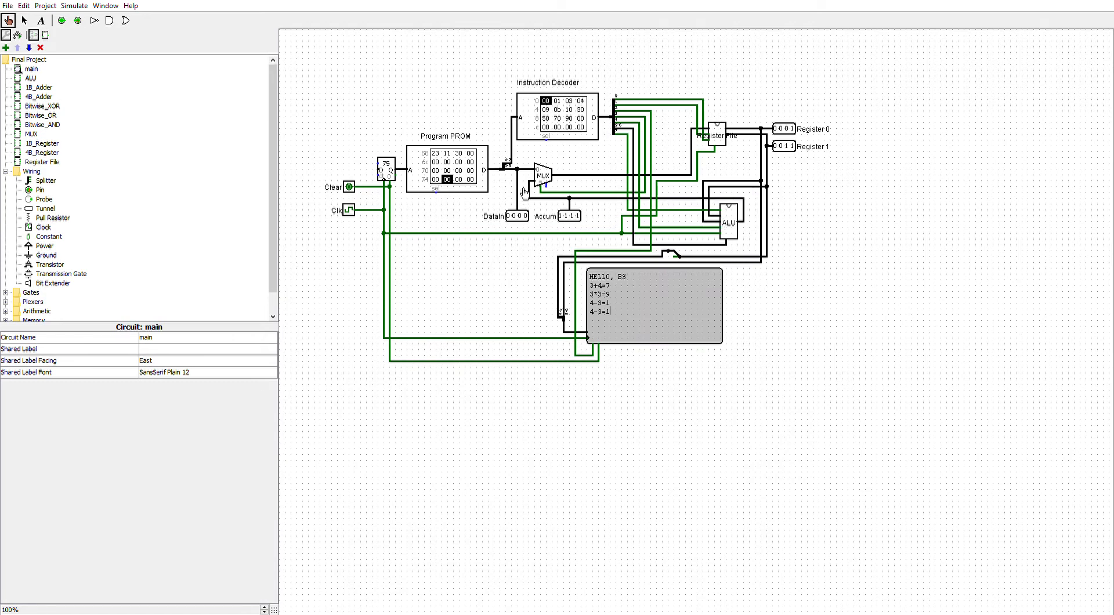
pyautogui.moveTo(739, 102)
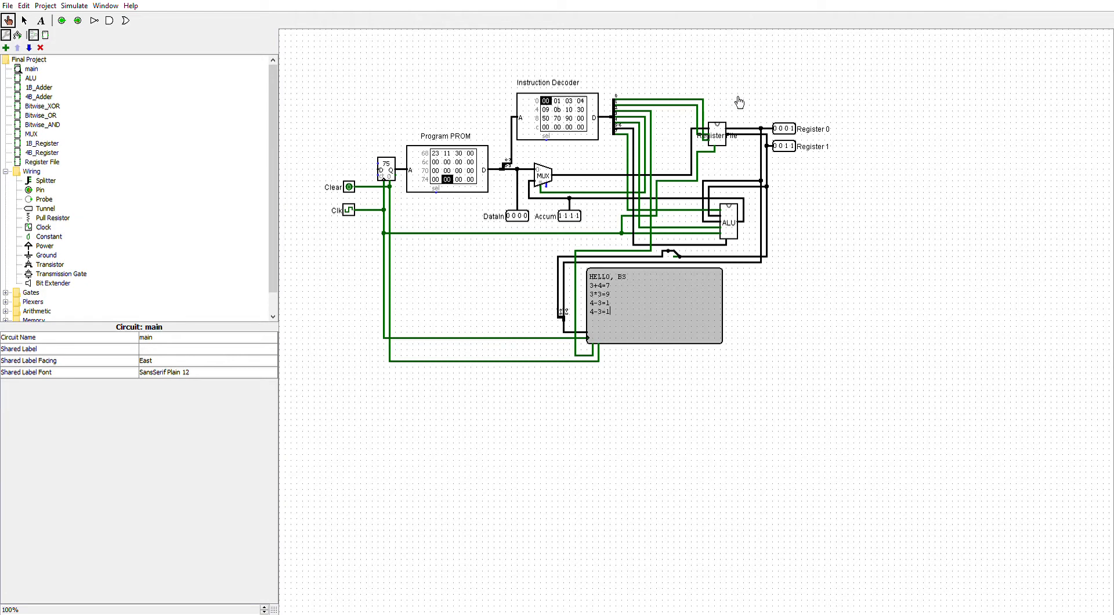
pyautogui.moveTo(651, 157)
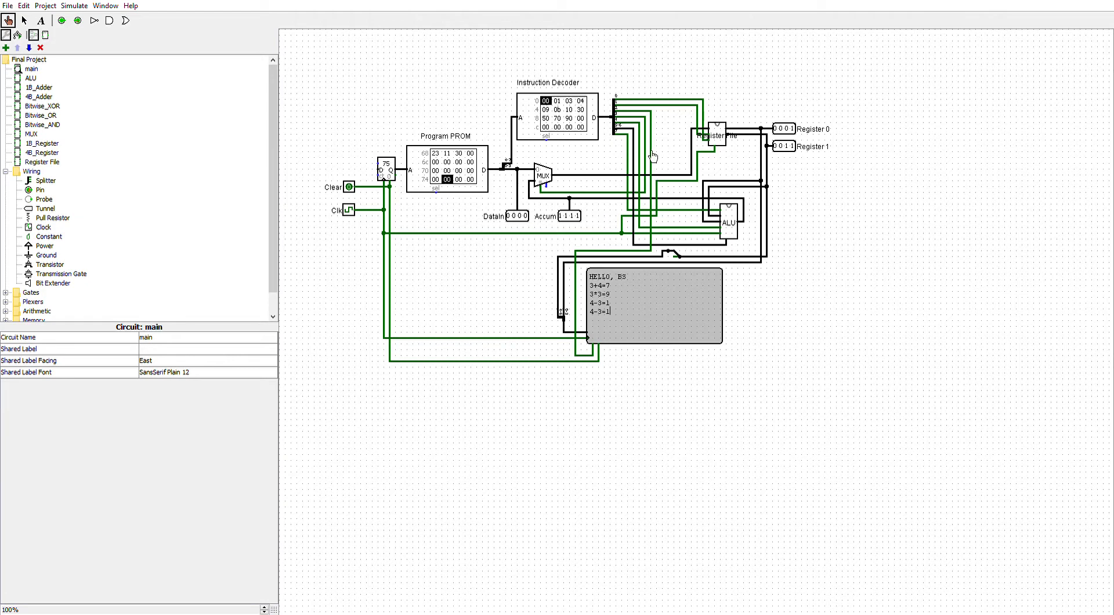
pyautogui.moveTo(868, 210)
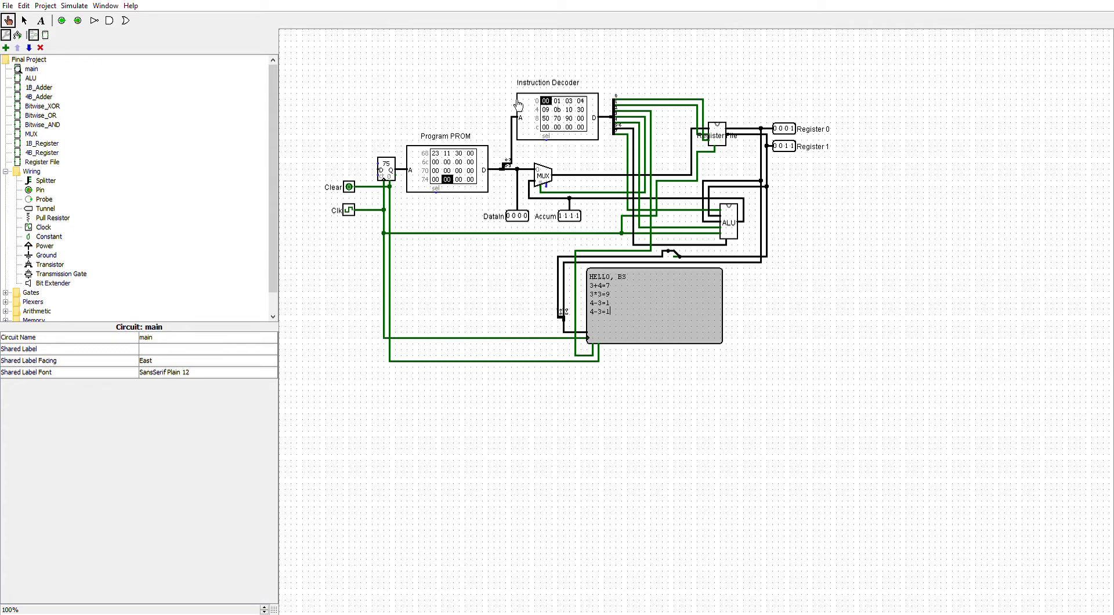
pyautogui.moveTo(888, 476)
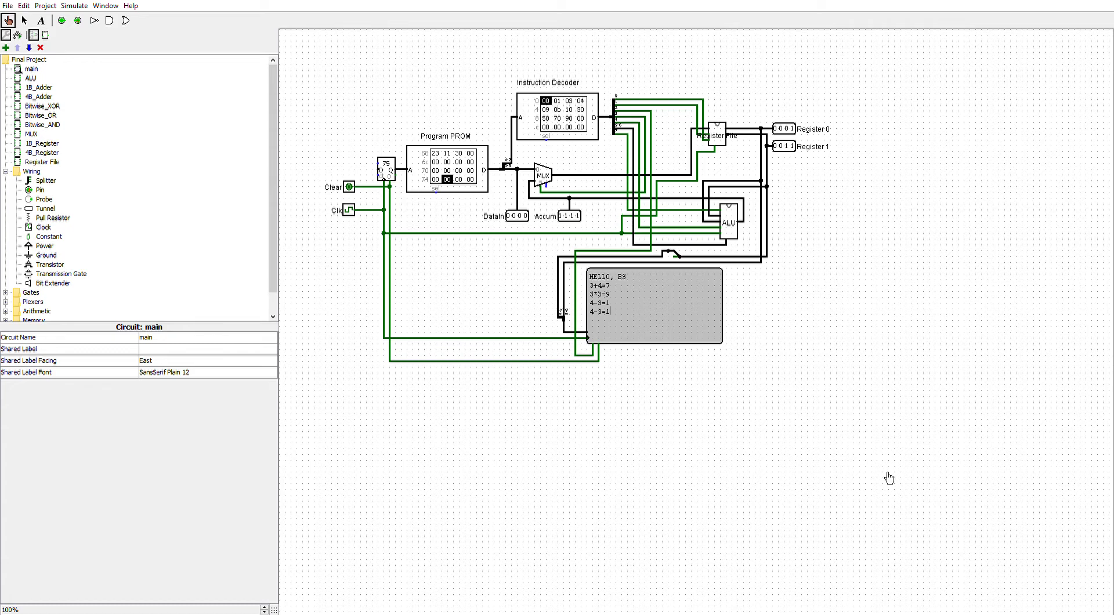
# Step: Start the simulation clock so the program counter advances through the PROM to address 92
pyautogui.click(74, 6)
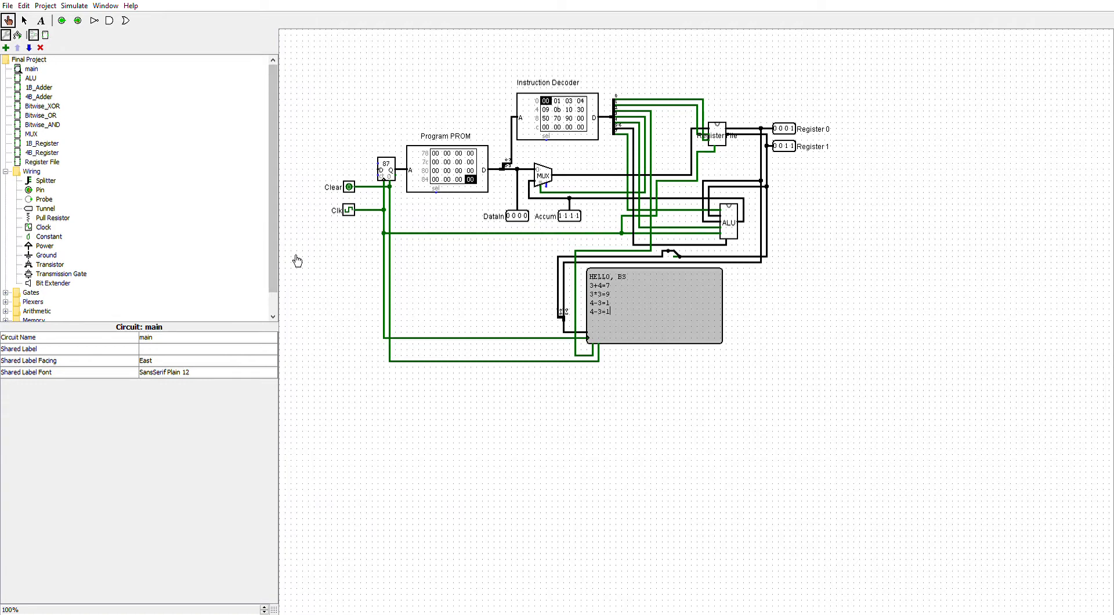
pyautogui.click(348, 210)
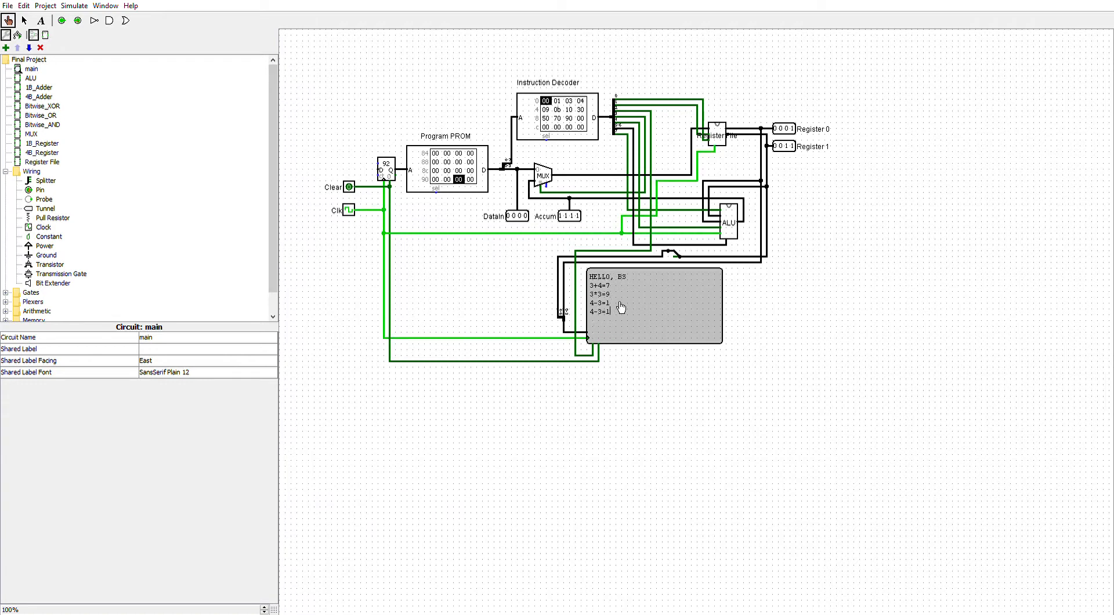
pyautogui.moveTo(1007, 401)
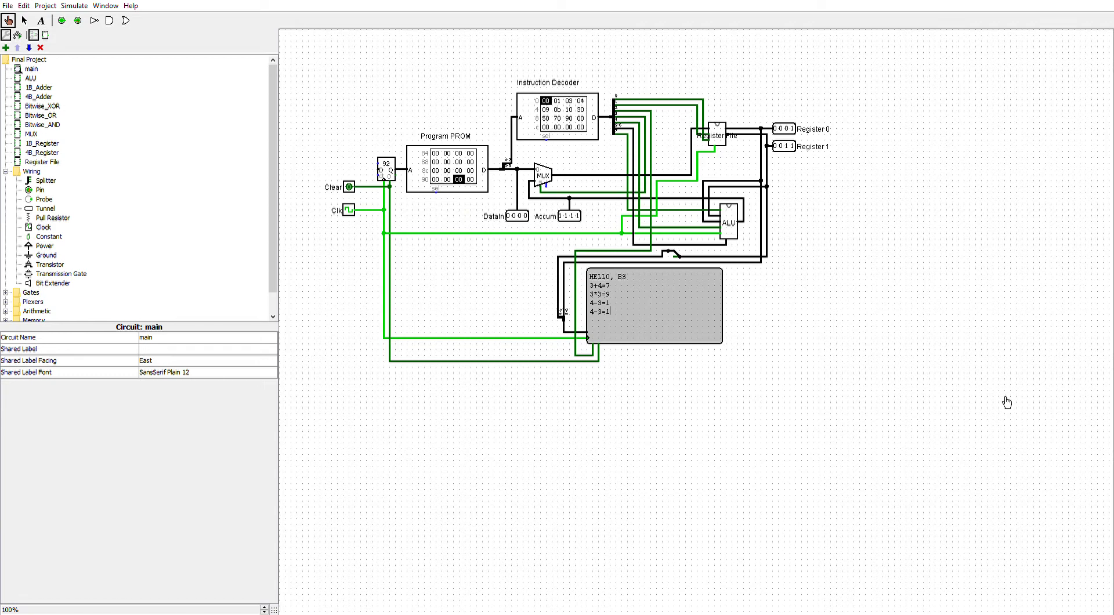
pyautogui.moveTo(702, 320)
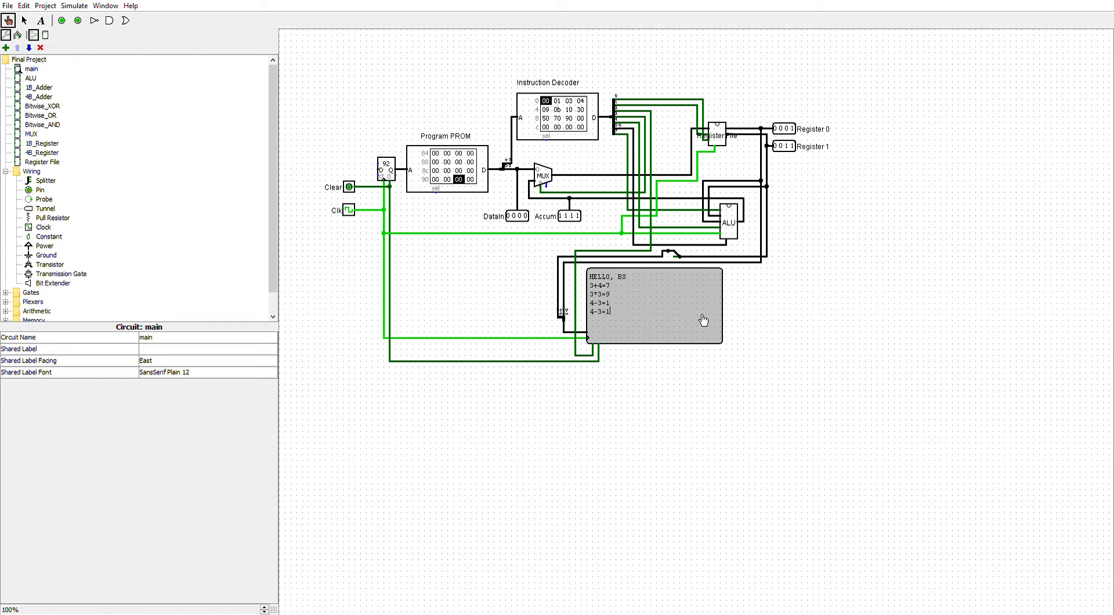